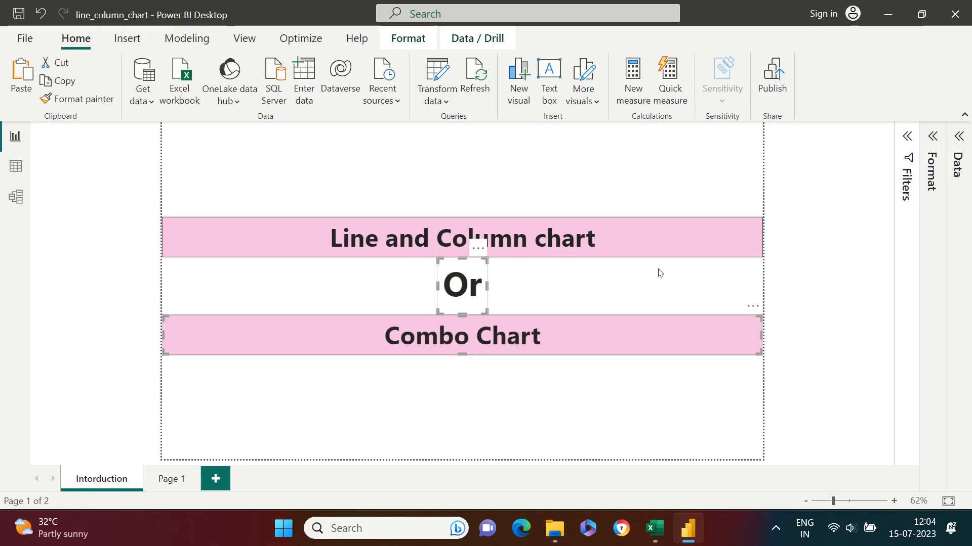
Step: Leave the introduction page for the blank Page 1 of the report
{"action": "double_click", "coordinate": [461, 238]}
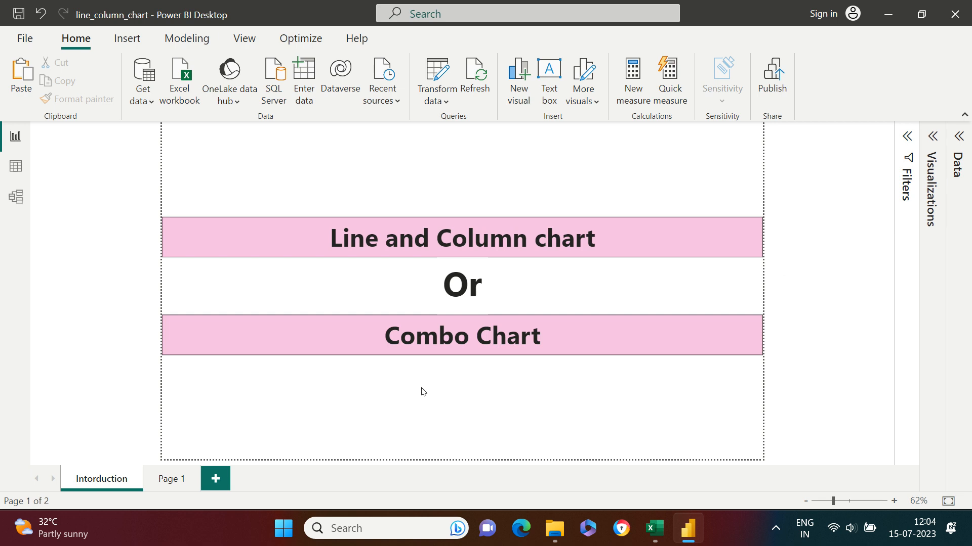
{"action": "mouse_move", "coordinate": [172, 479]}
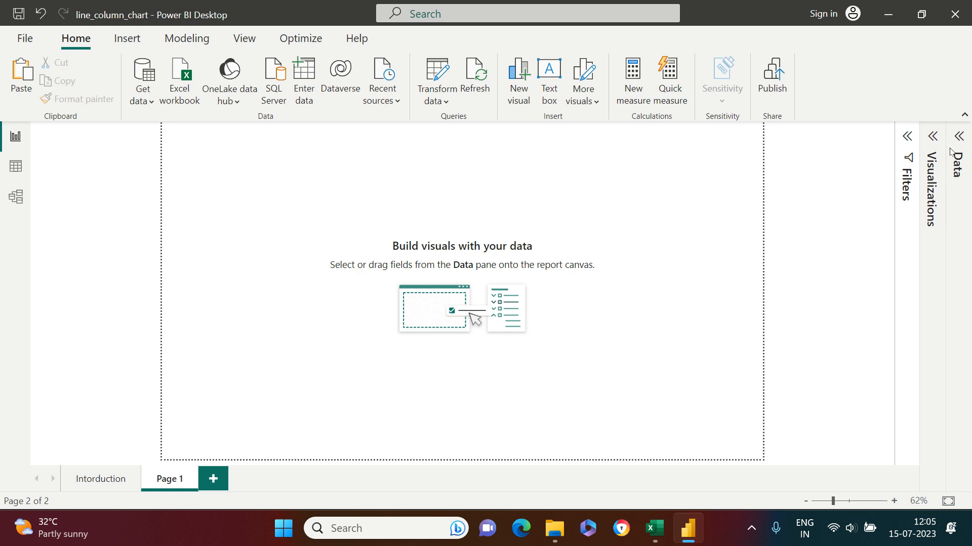
Step: Add an empty Line and stacked column chart and reveal the Sheet1 fields
{"action": "left_click", "coordinate": [907, 137]}
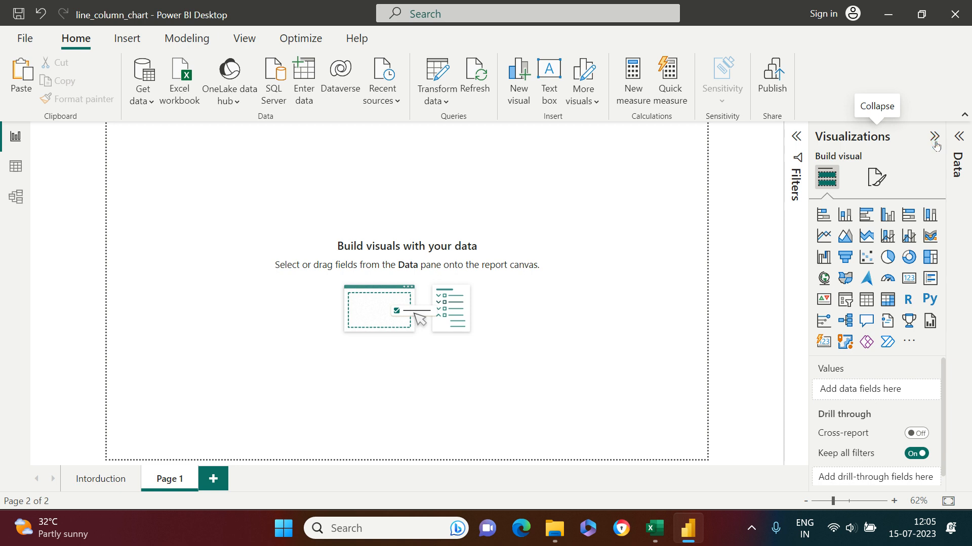
{"action": "mouse_move", "coordinate": [886, 236]}
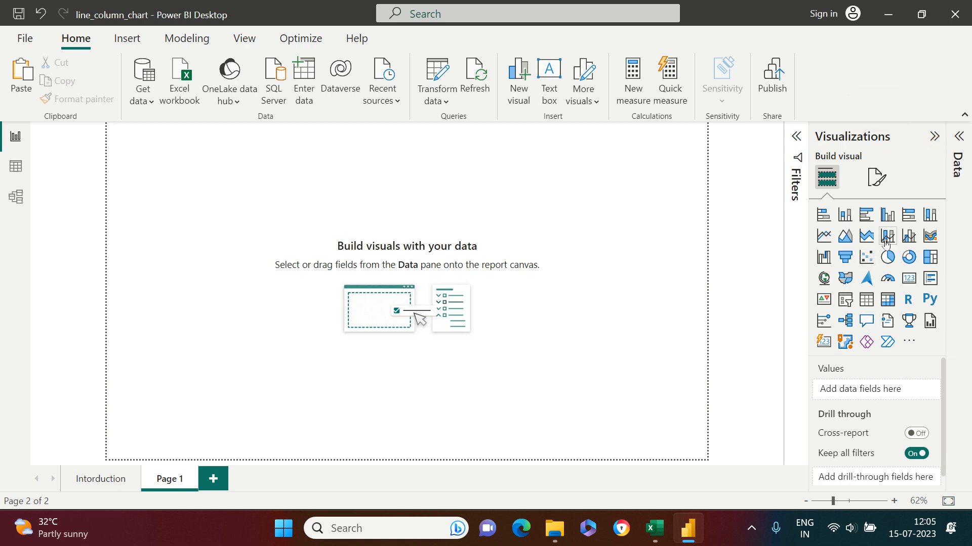
{"action": "mouse_move", "coordinate": [887, 236]}
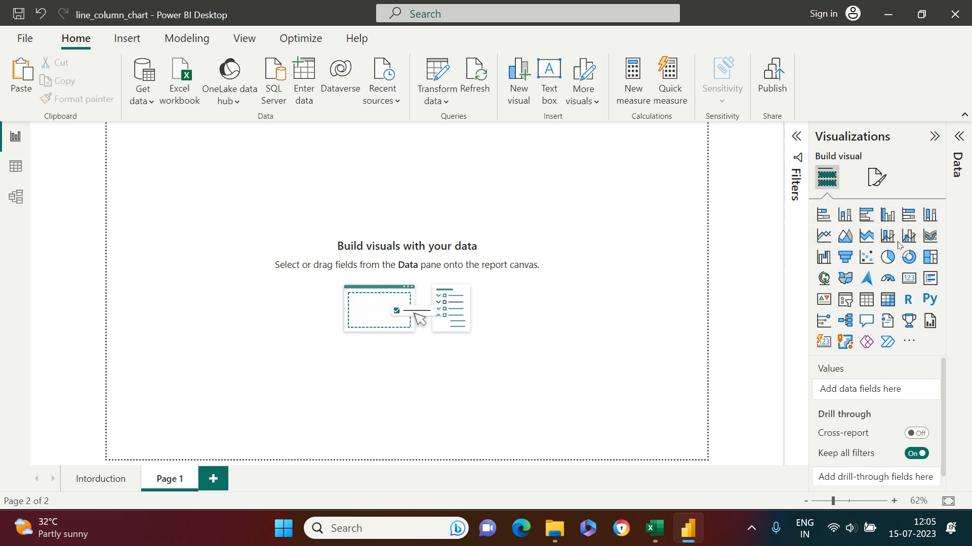
{"action": "mouse_move", "coordinate": [888, 236]}
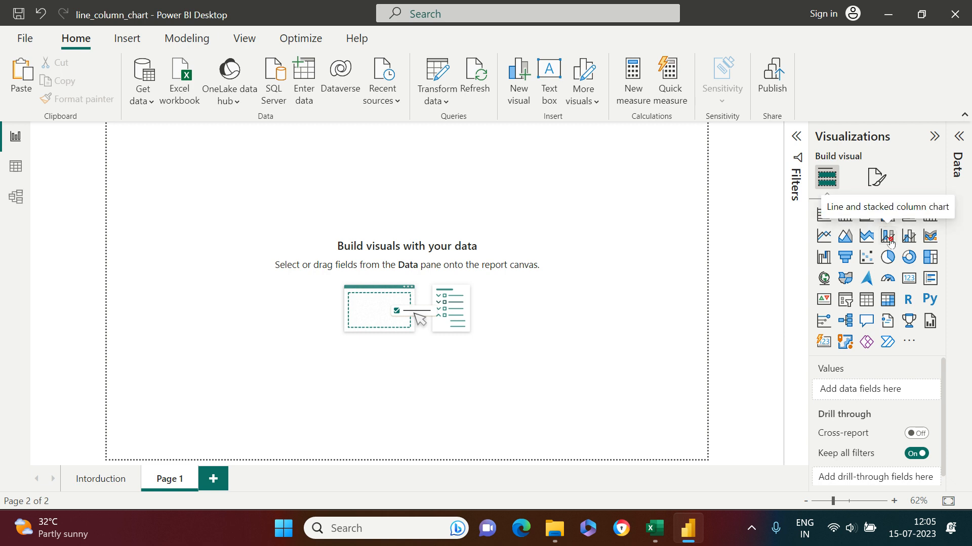
{"action": "left_click", "coordinate": [887, 236]}
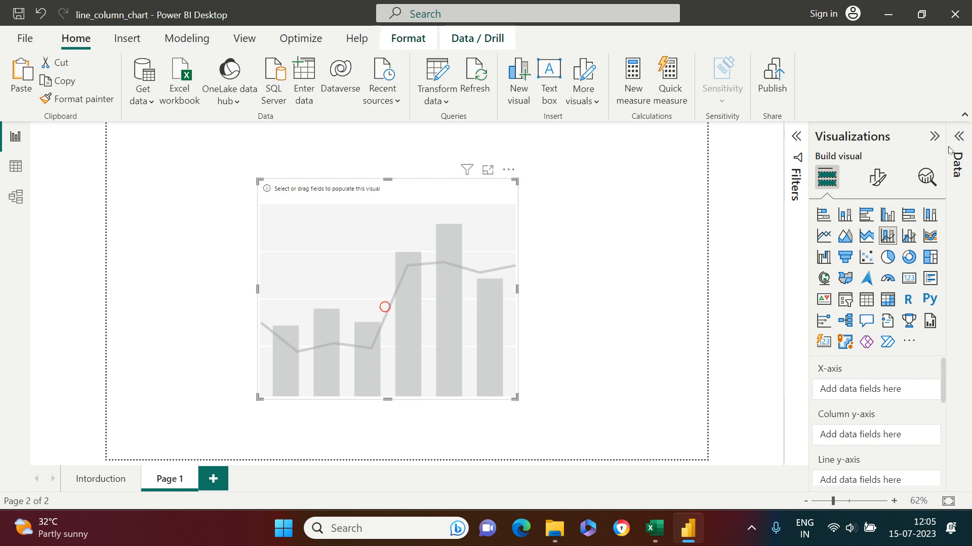
{"action": "left_click", "coordinate": [957, 146]}
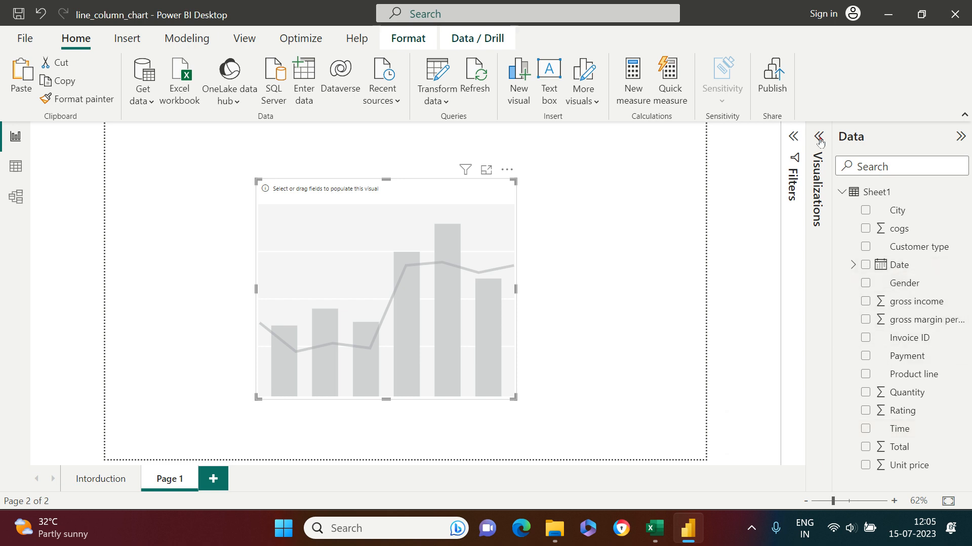
Step: Put Date on the X-axis and Sum of Total as the chart's columns
{"action": "left_click", "coordinate": [818, 137]}
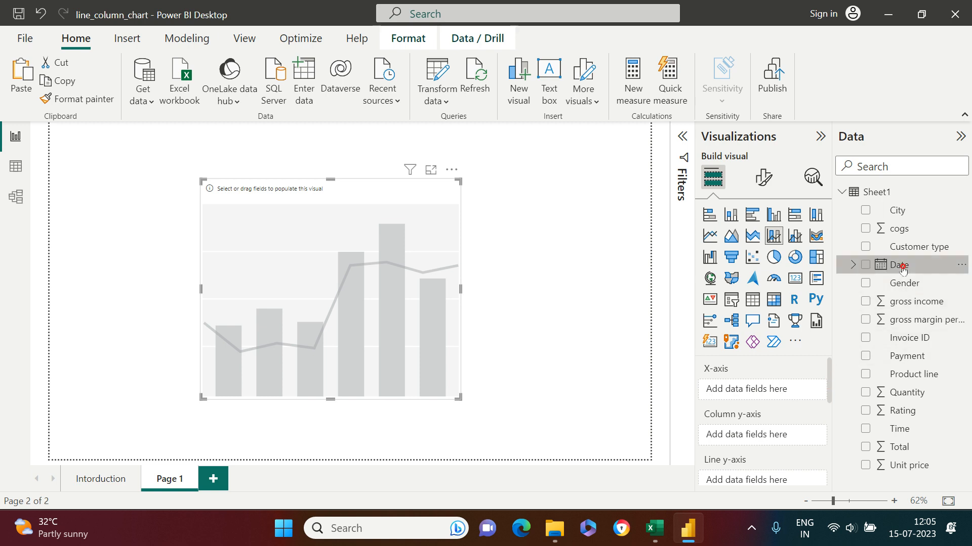
{"action": "left_click", "coordinate": [865, 265]}
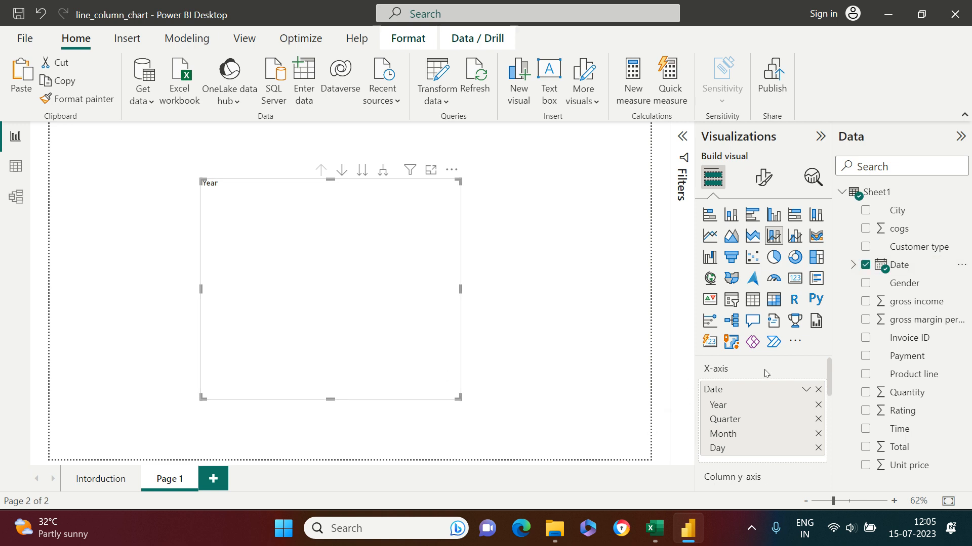
{"action": "scroll", "scroll_direction": "down", "scroll_amount": 3}
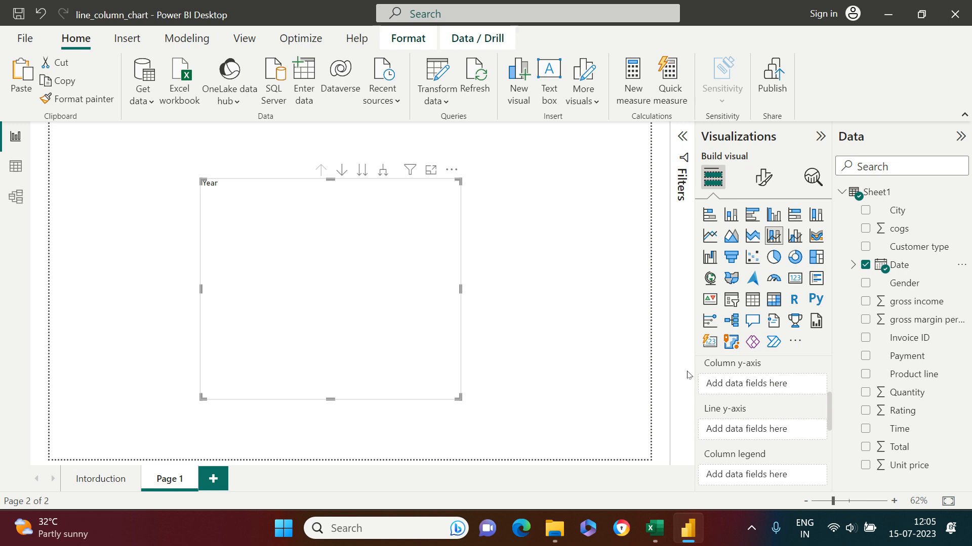
{"action": "mouse_move", "coordinate": [742, 382]}
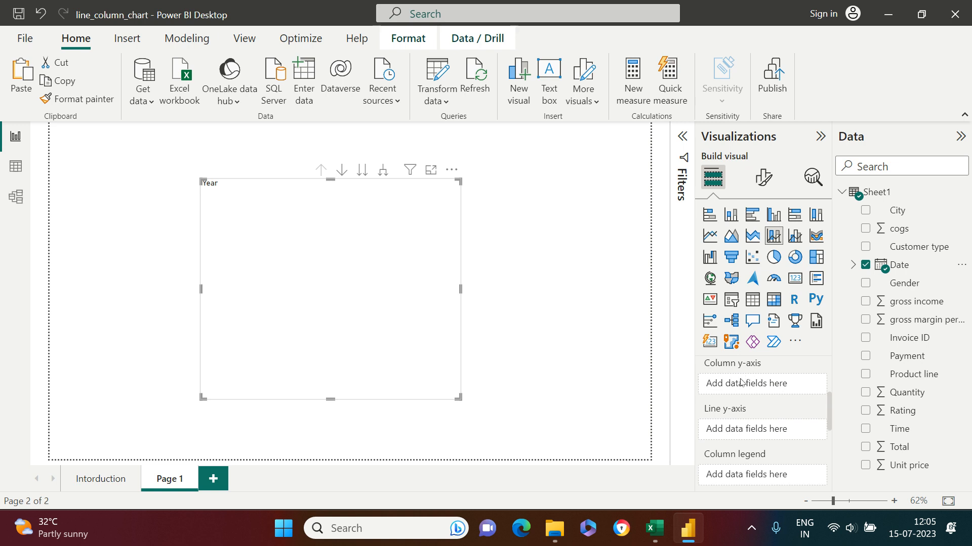
{"action": "mouse_move", "coordinate": [733, 453]}
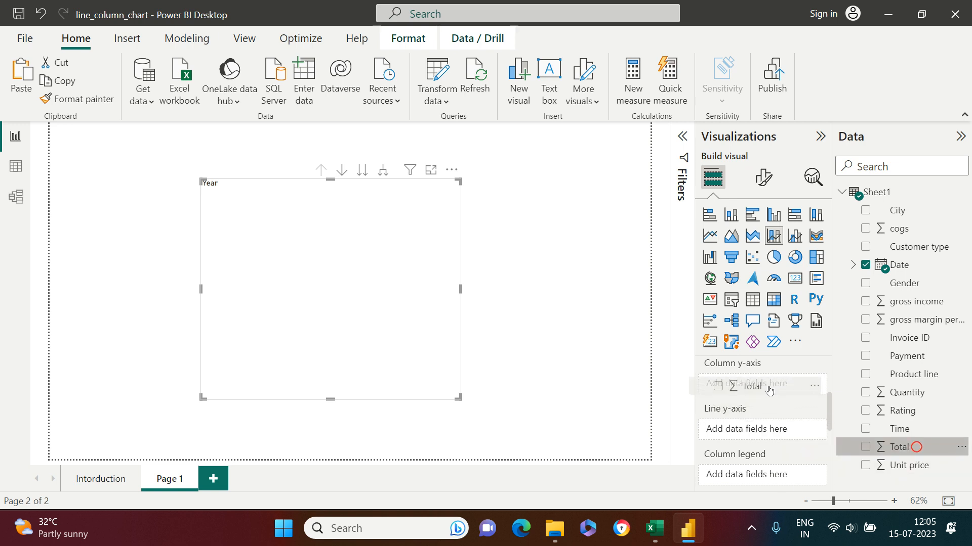
{"action": "left_click", "coordinate": [866, 446]}
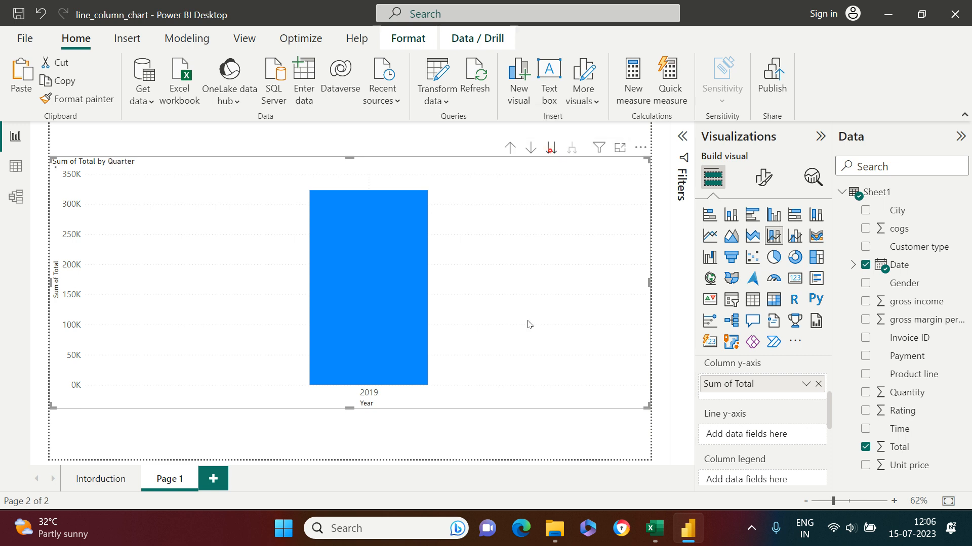
Step: Drill the Total columns down one level to months, January through December
{"action": "left_click", "coordinate": [549, 148]}
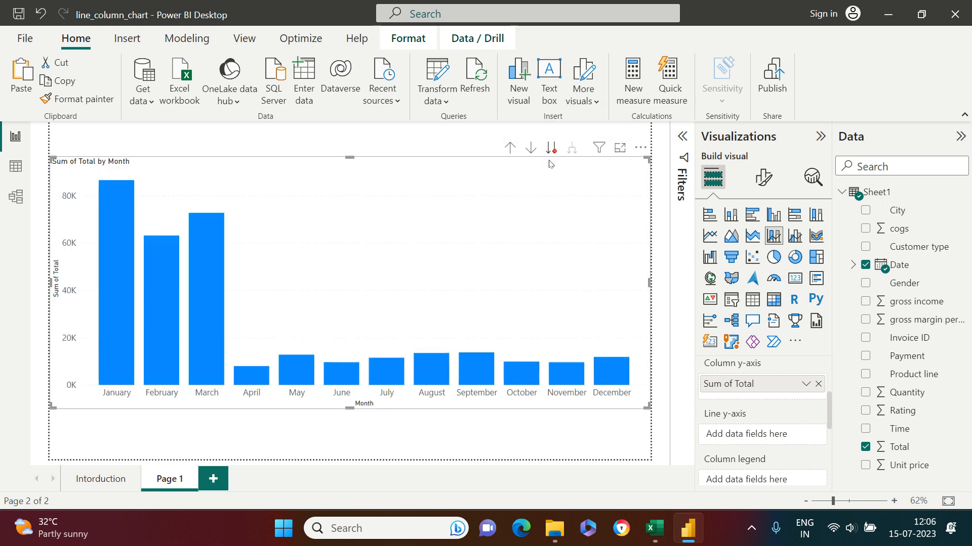
{"action": "mouse_move", "coordinate": [496, 332]}
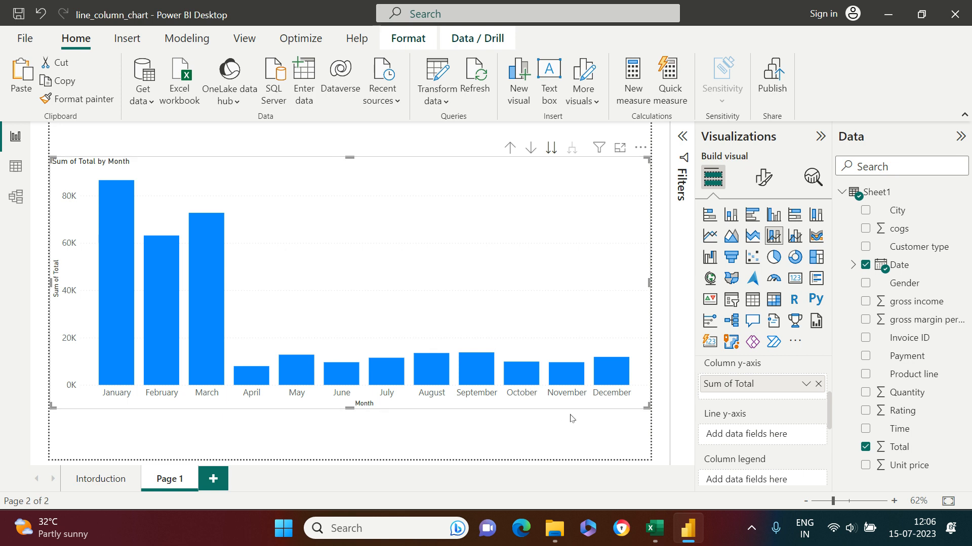
{"action": "mouse_move", "coordinate": [598, 405]}
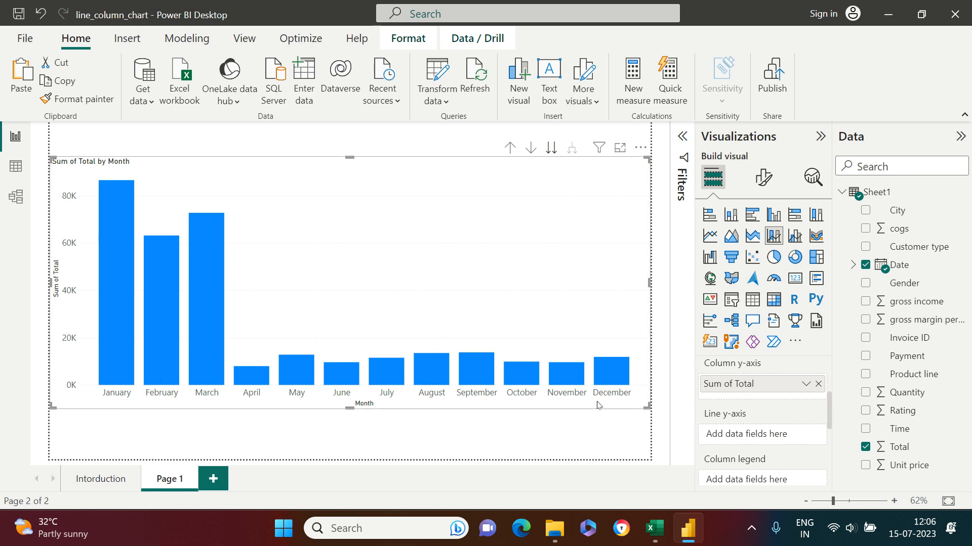
{"action": "mouse_move", "coordinate": [598, 407]}
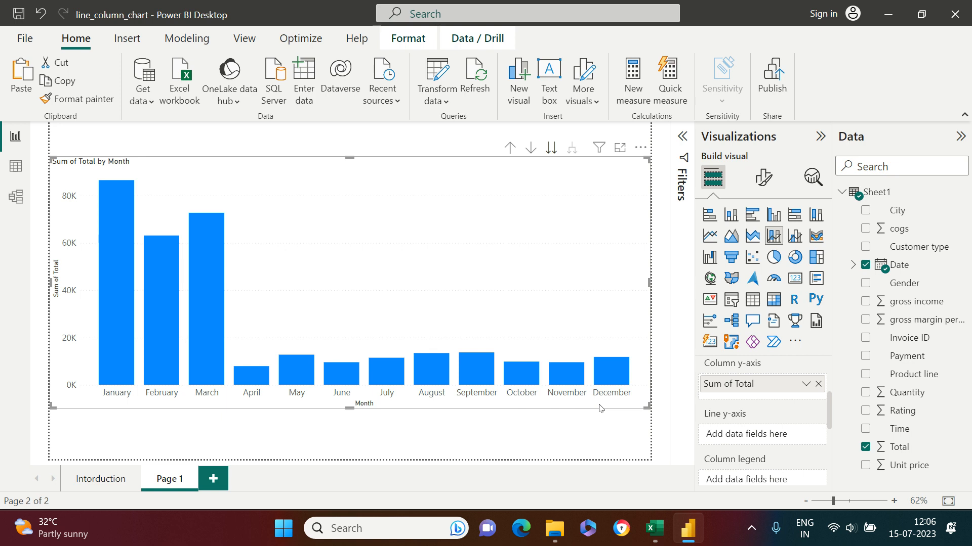
{"action": "mouse_move", "coordinate": [768, 446]}
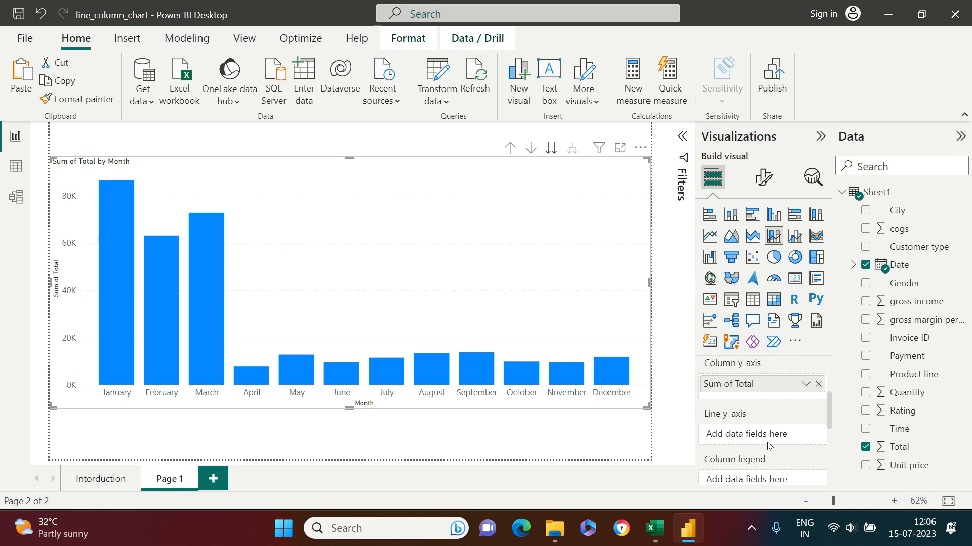
{"action": "mouse_move", "coordinate": [760, 447]}
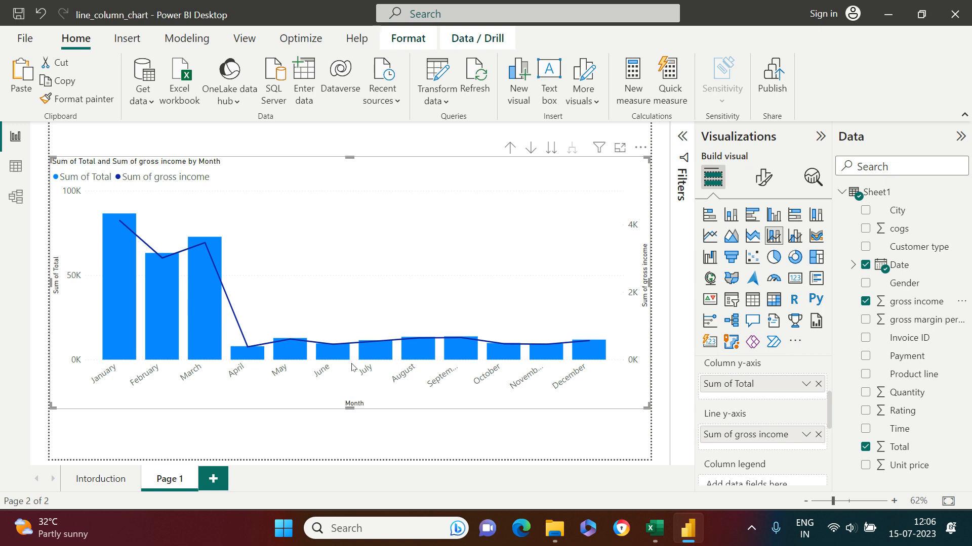
{"action": "mouse_move", "coordinate": [400, 351]}
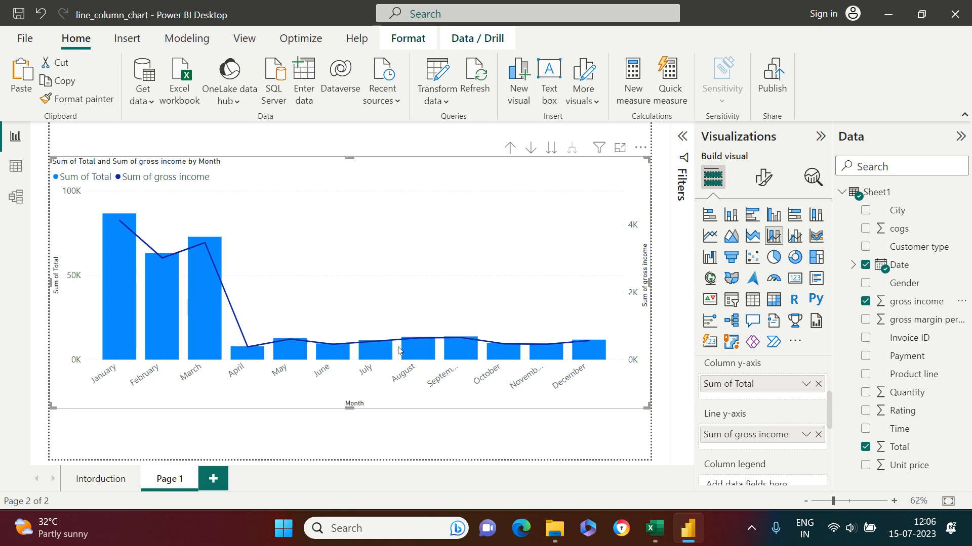
{"action": "mouse_move", "coordinate": [396, 345]}
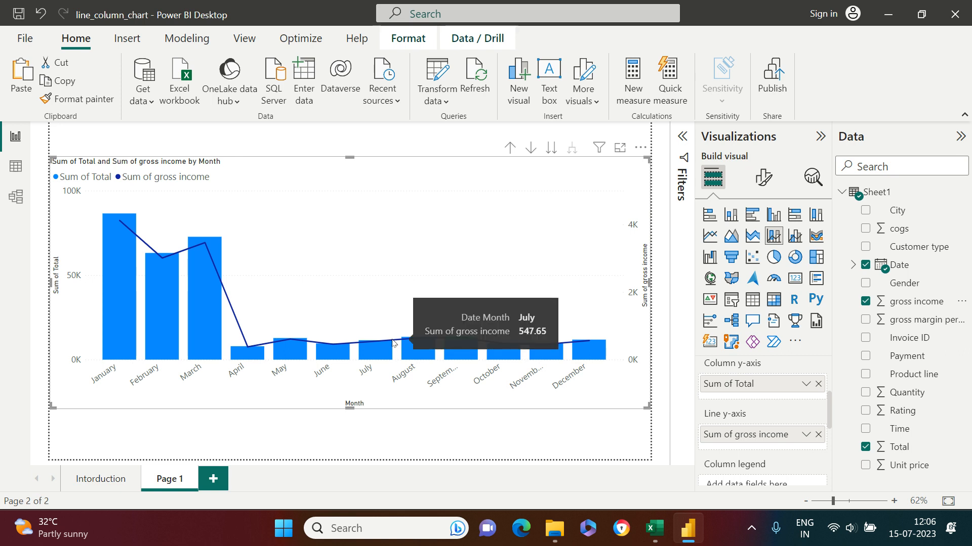
{"action": "mouse_move", "coordinate": [192, 318]}
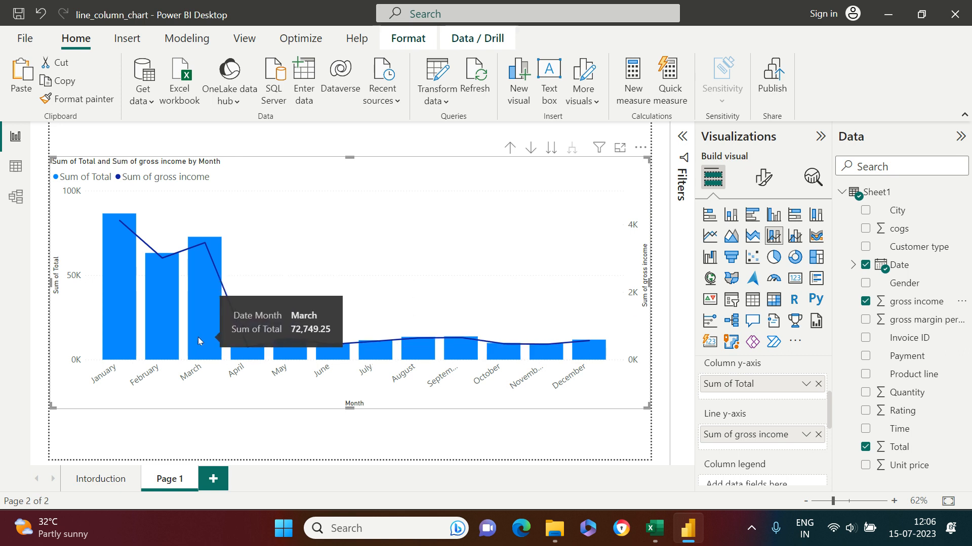
{"action": "mouse_move", "coordinate": [898, 212]}
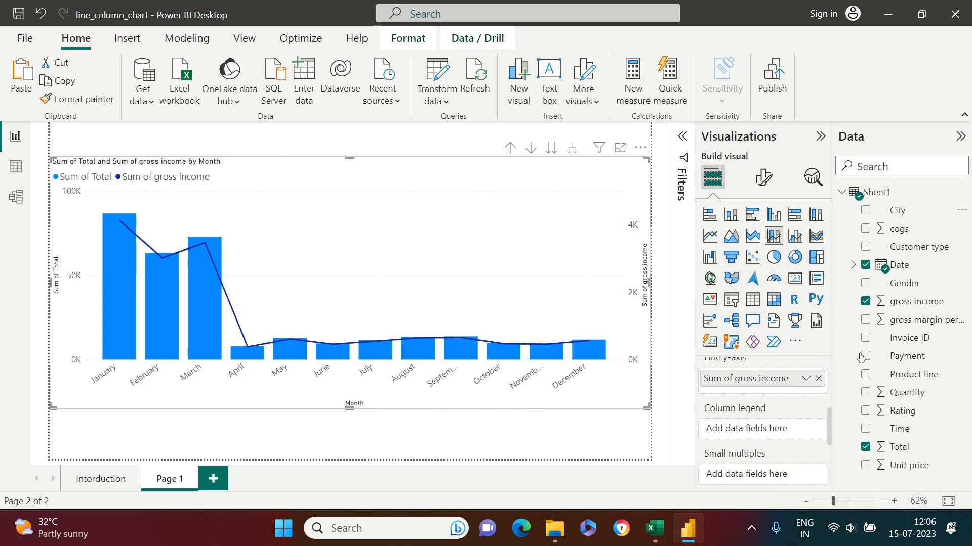
Step: Stack each month's Total column by City—Mandalay, Naypyitaw, Yangon—and hide the Data pane
{"action": "left_click_drag", "start_coordinate": [896, 210], "coordinate": [770, 434]}
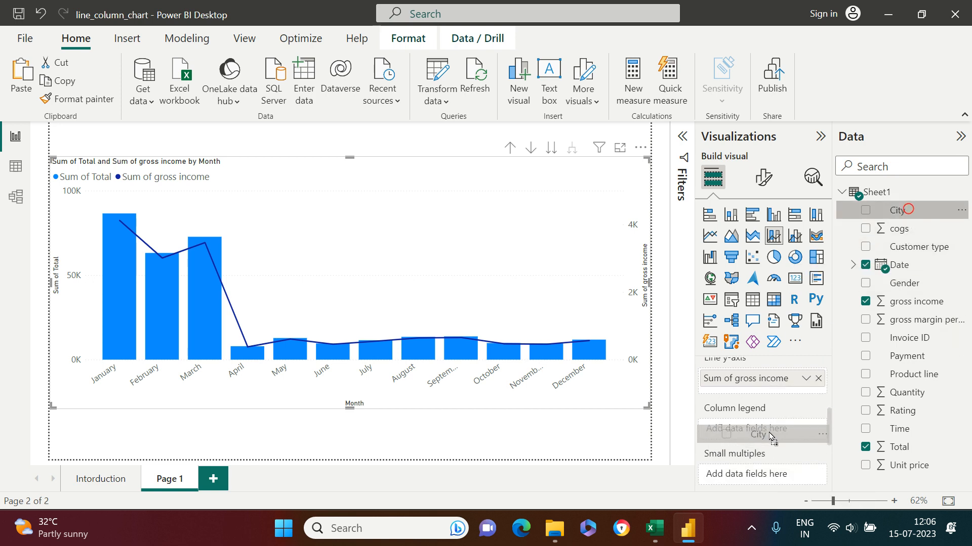
{"action": "left_click", "coordinate": [865, 211]}
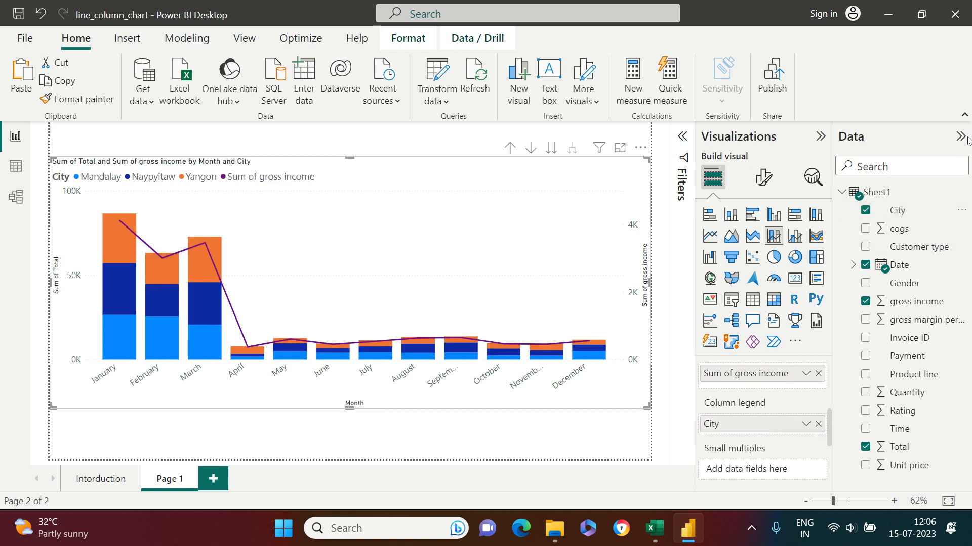
{"action": "mouse_move", "coordinate": [631, 297]}
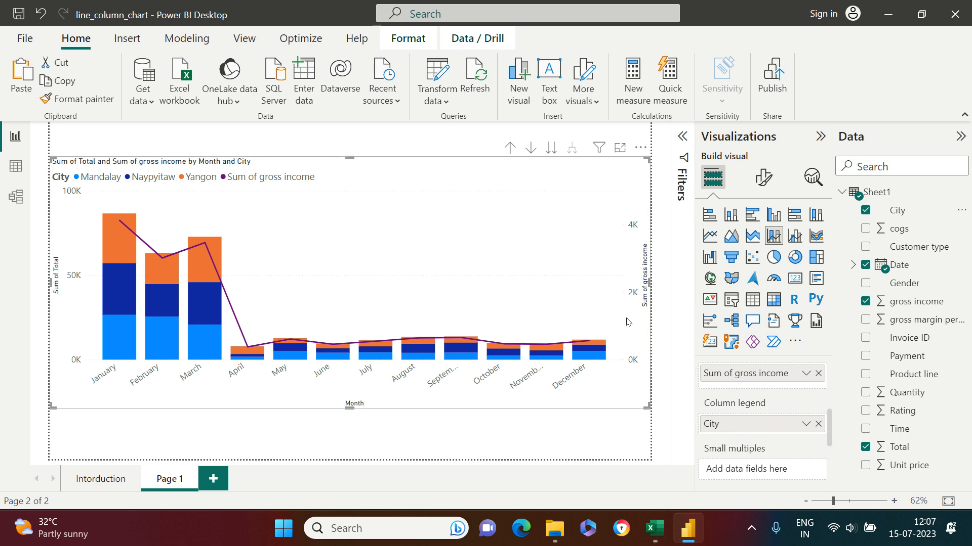
{"action": "left_click", "coordinate": [962, 136]}
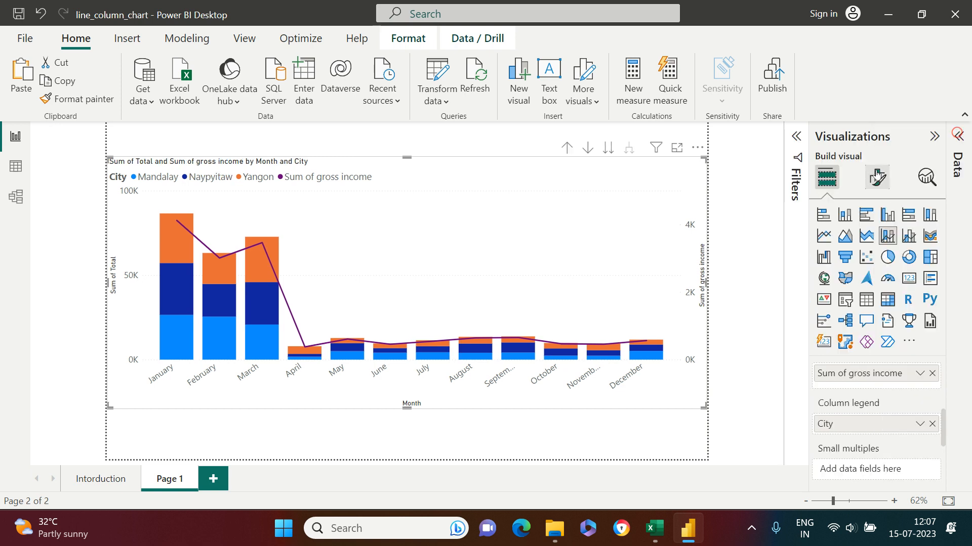
Step: Raise the gross income line's stroke width to 4 px in the Lines formatting
{"action": "left_click", "coordinate": [876, 178]}
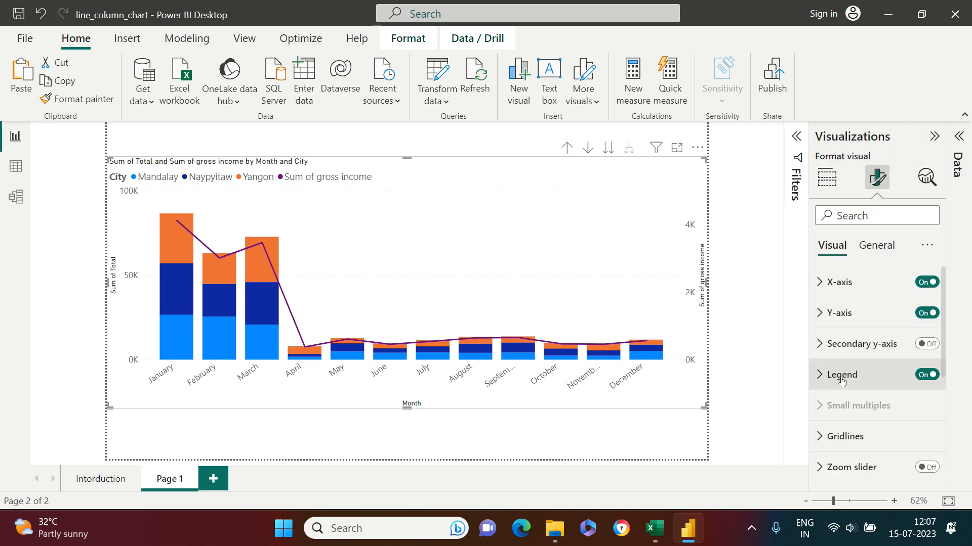
{"action": "scroll", "scroll_direction": "down", "scroll_amount": 3}
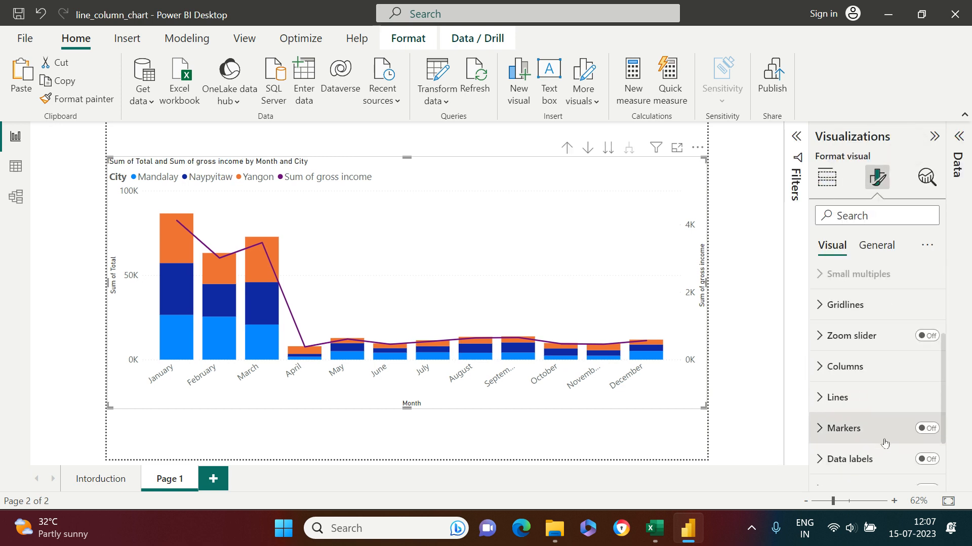
{"action": "left_click", "coordinate": [838, 397]}
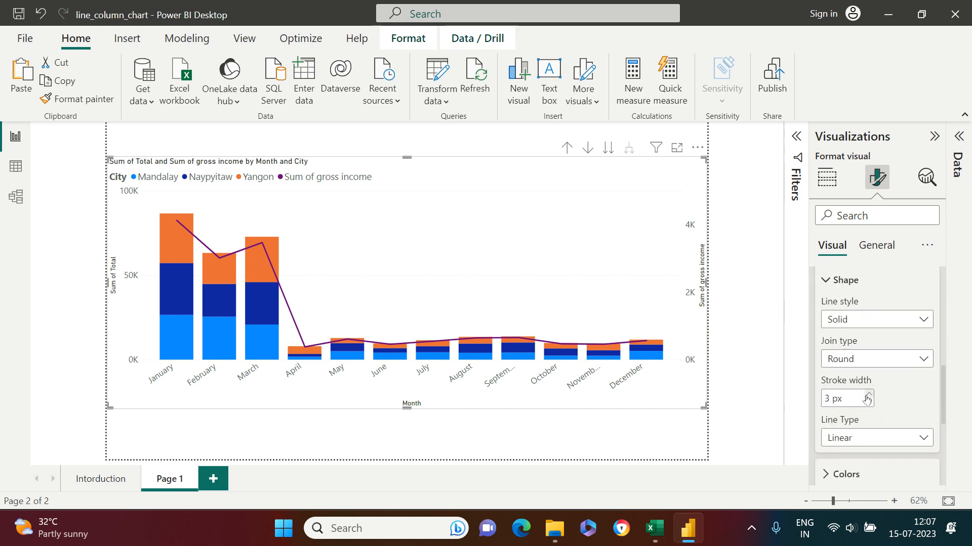
{"action": "left_click", "coordinate": [867, 394]}
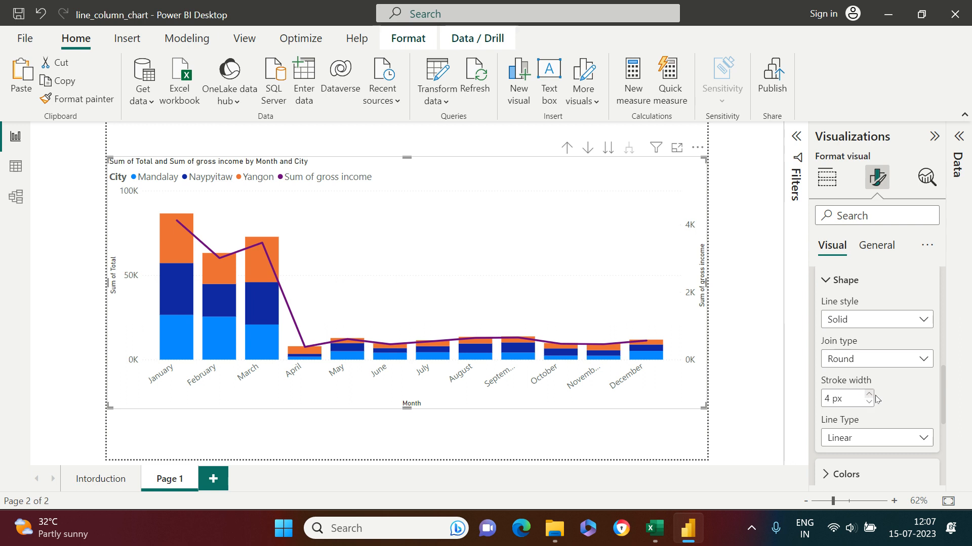
Step: Set the line type to Smooth and switch on point markers
{"action": "scroll", "scroll_direction": "down", "scroll_amount": 3}
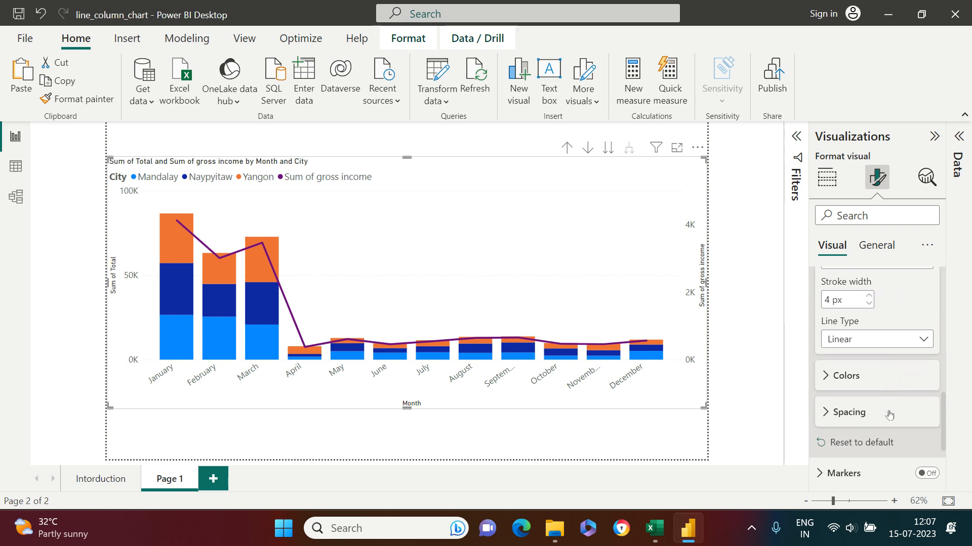
{"action": "mouse_move", "coordinate": [875, 339]}
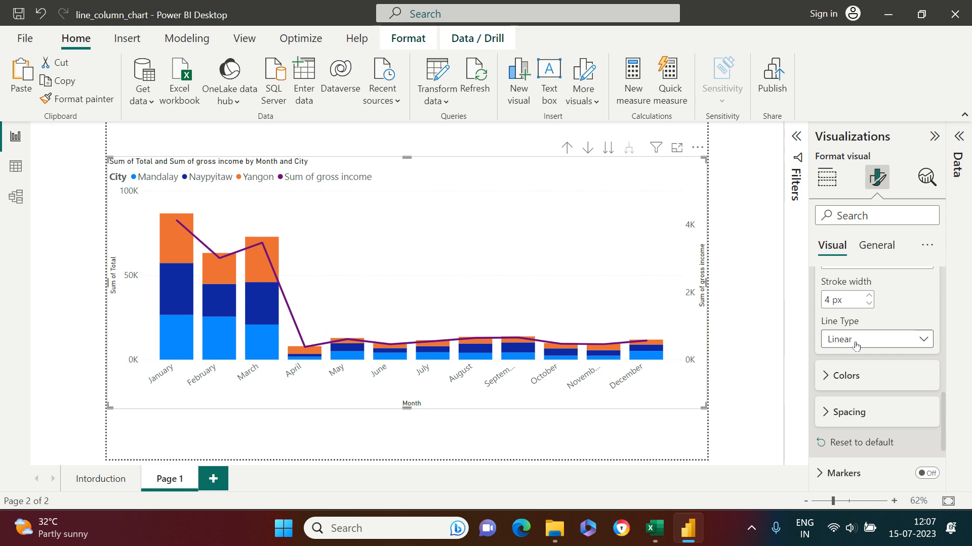
{"action": "left_click", "coordinate": [876, 339]}
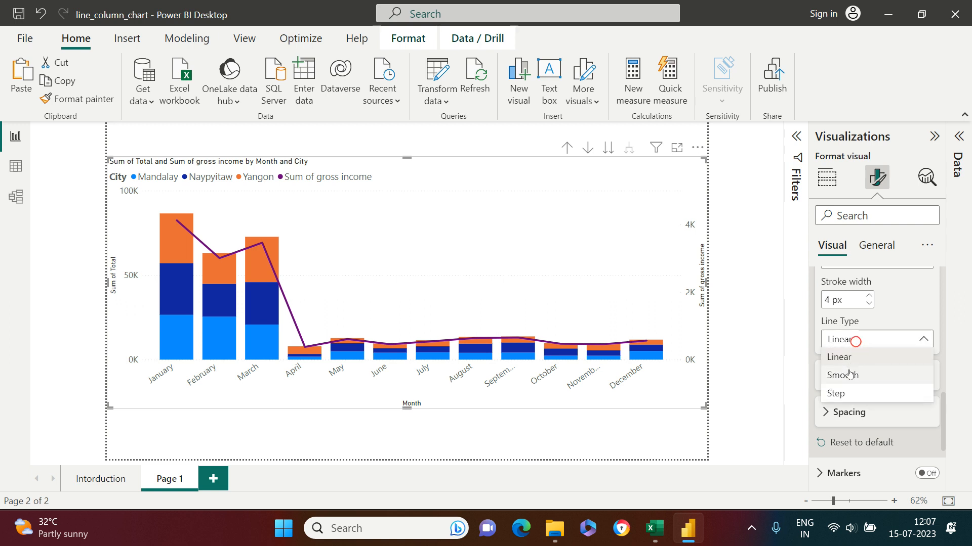
{"action": "left_click", "coordinate": [843, 374]}
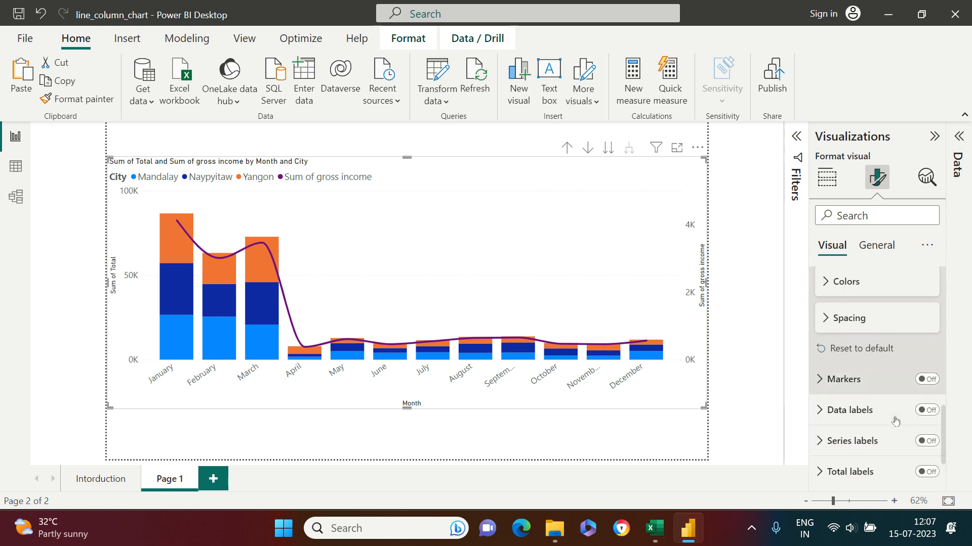
{"action": "left_click", "coordinate": [927, 374]}
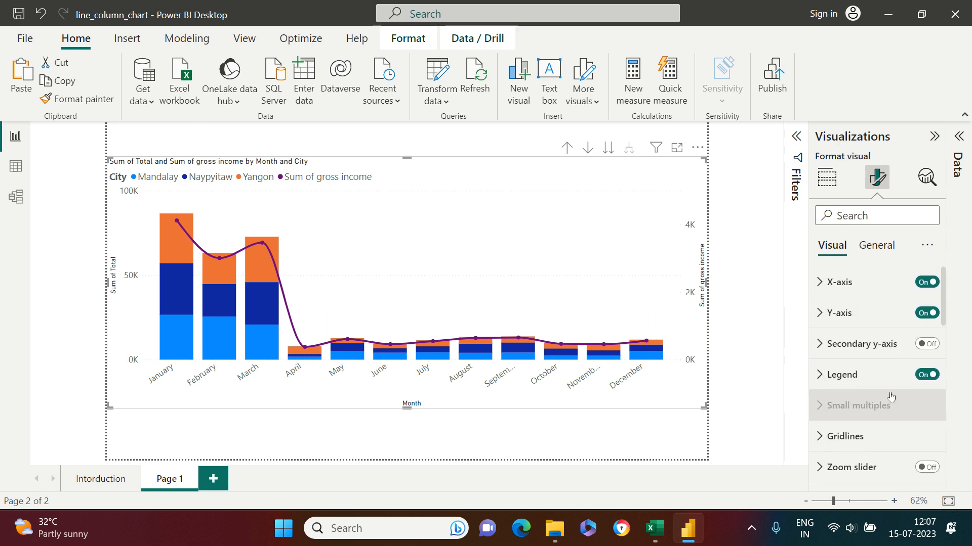
Step: Reveal the per-city column colour settings under Columns > Colors
{"action": "scroll", "scroll_direction": "down", "scroll_amount": 3}
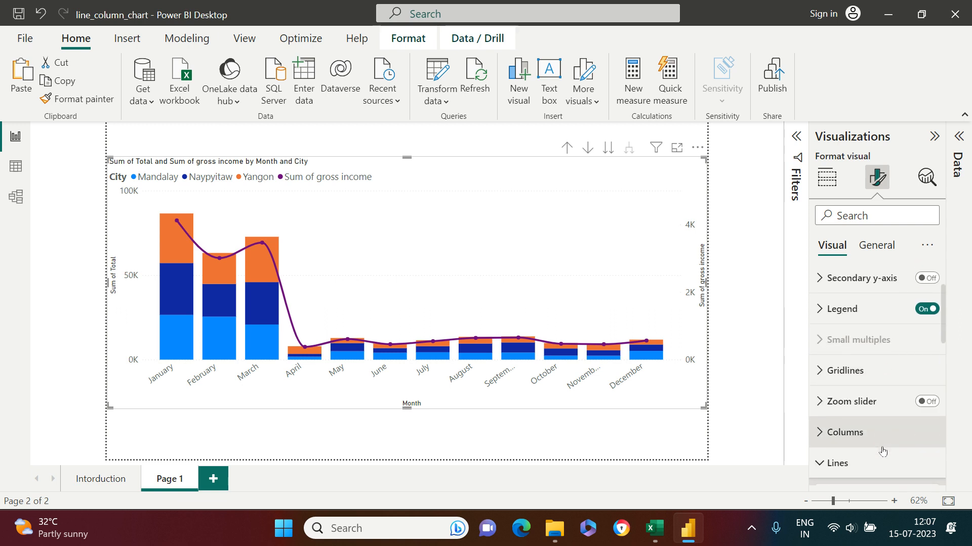
{"action": "left_click", "coordinate": [844, 432]}
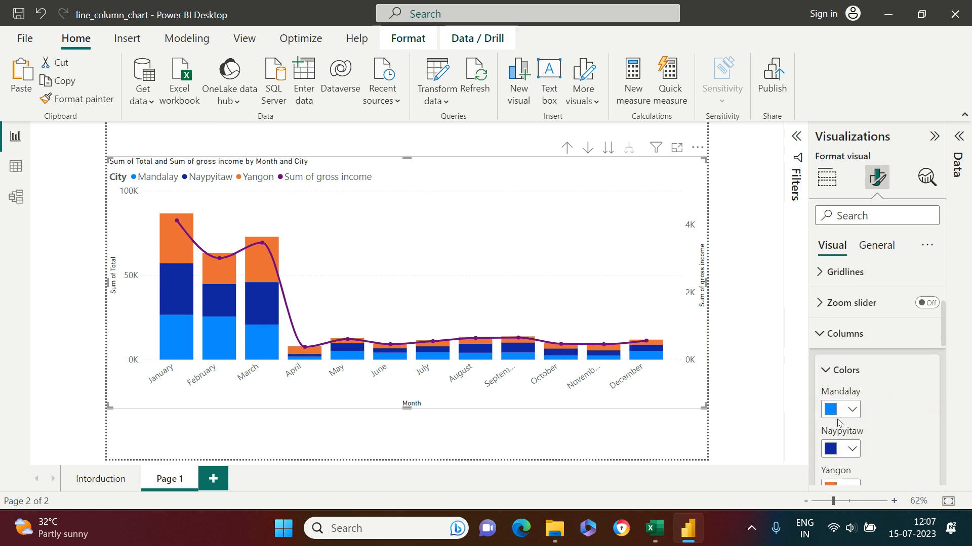
Step: Recolour Mandalay dark blue, Naypyitaw pink and Yangon light lavender
{"action": "left_click", "coordinate": [850, 409]}
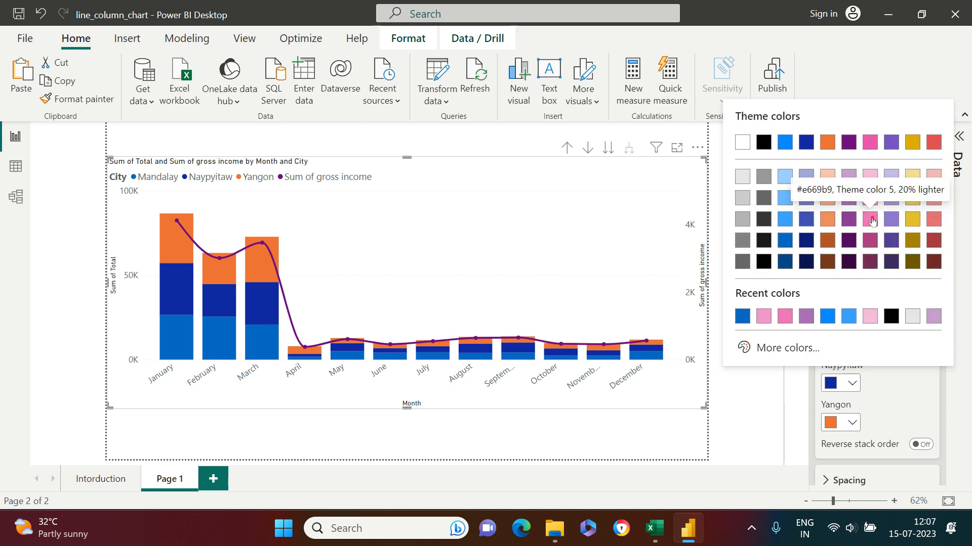
{"action": "left_click", "coordinate": [869, 219]}
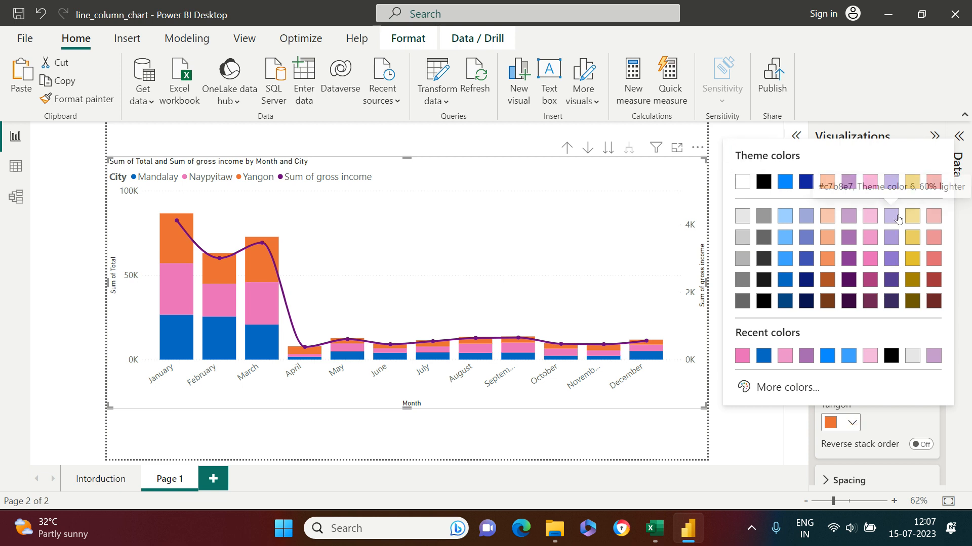
{"action": "left_click", "coordinate": [897, 216]}
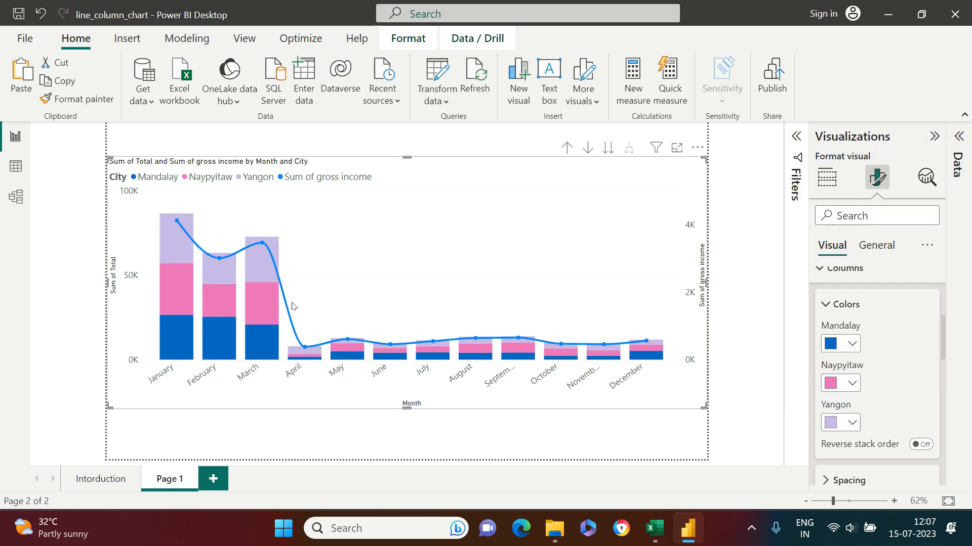
{"action": "mouse_move", "coordinate": [726, 419]}
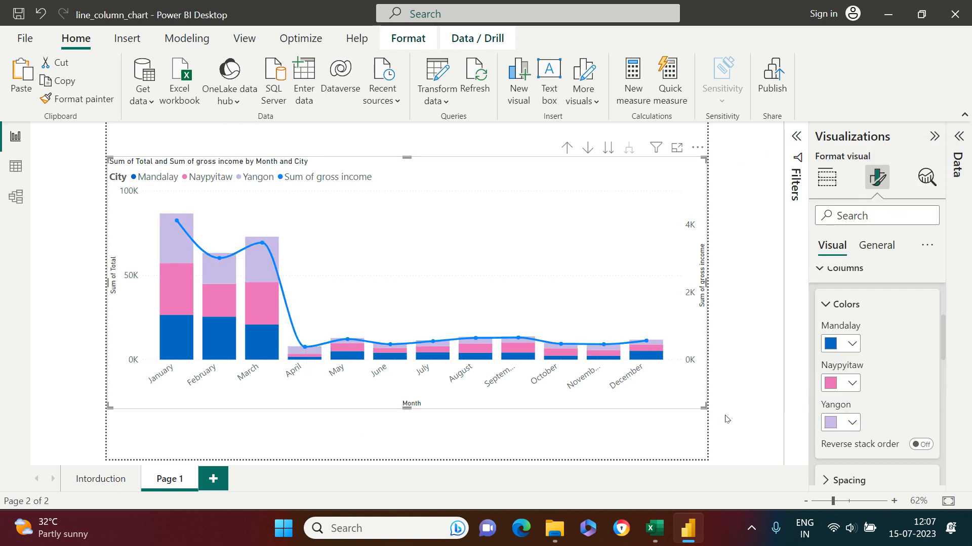
{"action": "mouse_move", "coordinate": [733, 410]}
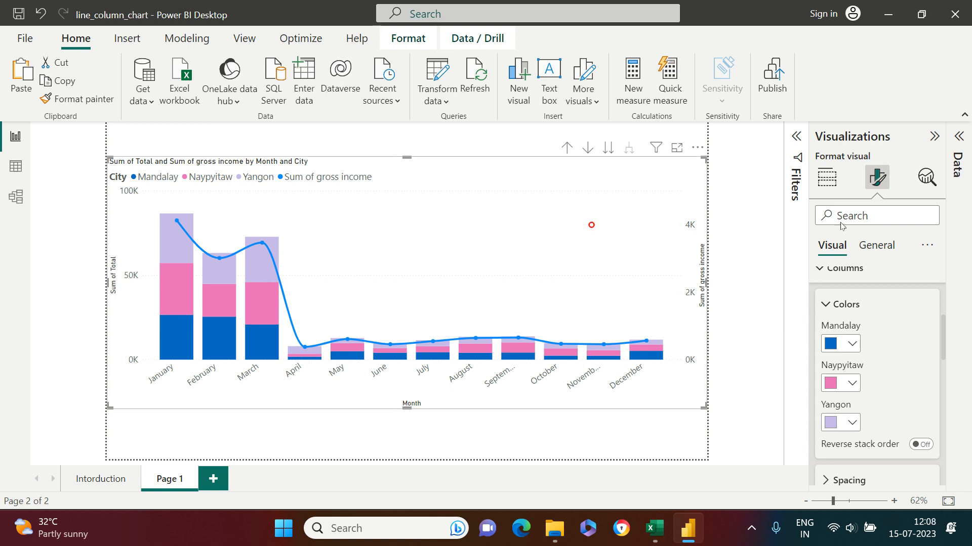
Step: Switch to Line and clustered column chart and plot gross income on a secondary y-axis
{"action": "left_click", "coordinate": [826, 178]}
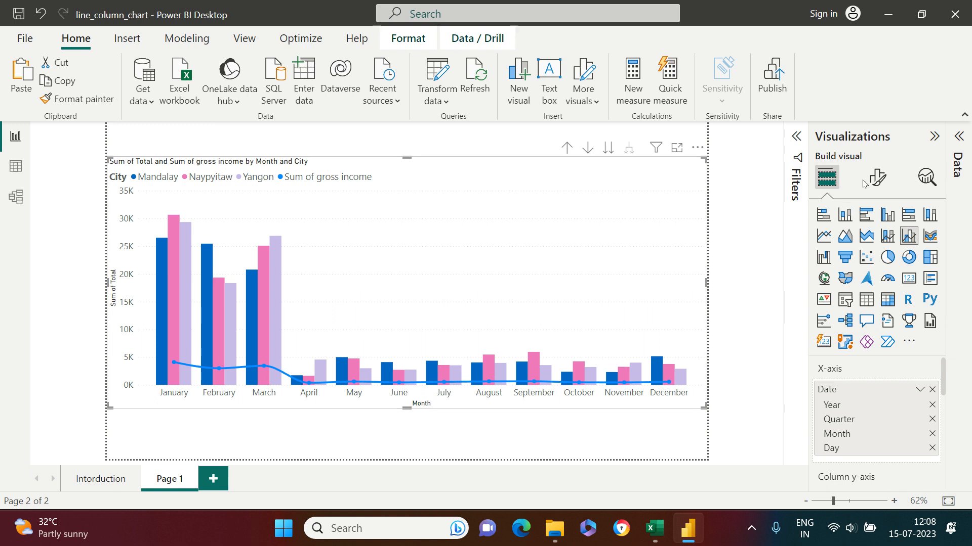
{"action": "mouse_move", "coordinate": [873, 178]}
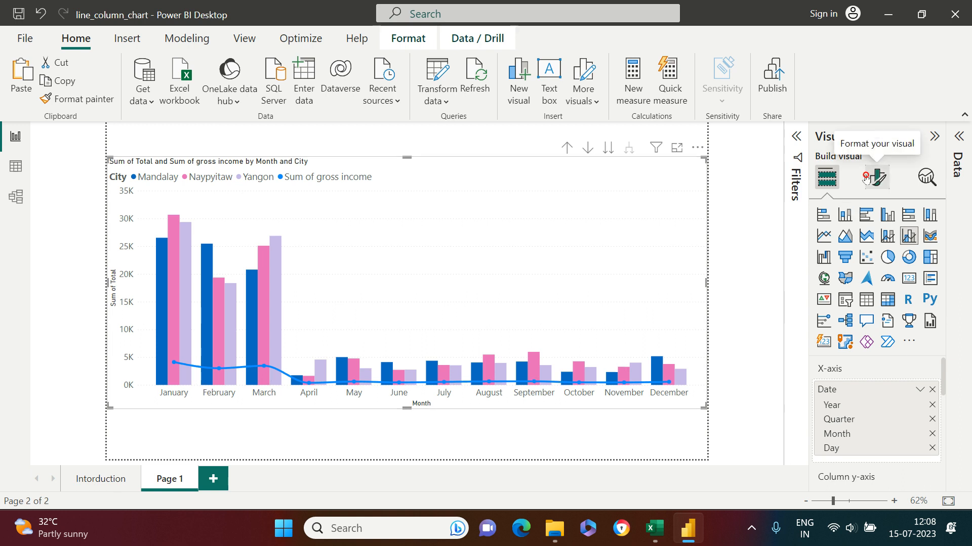
{"action": "left_click", "coordinate": [876, 178]}
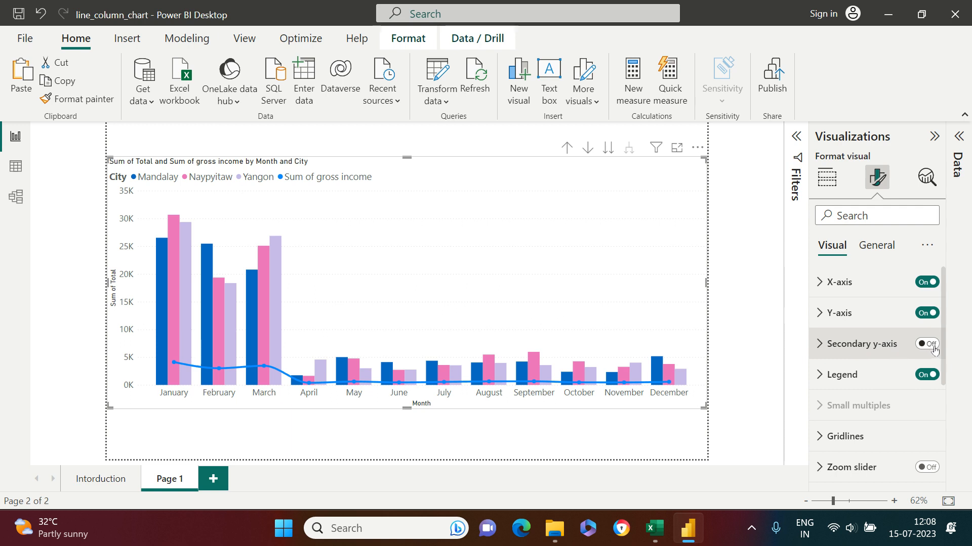
{"action": "left_click", "coordinate": [926, 345]}
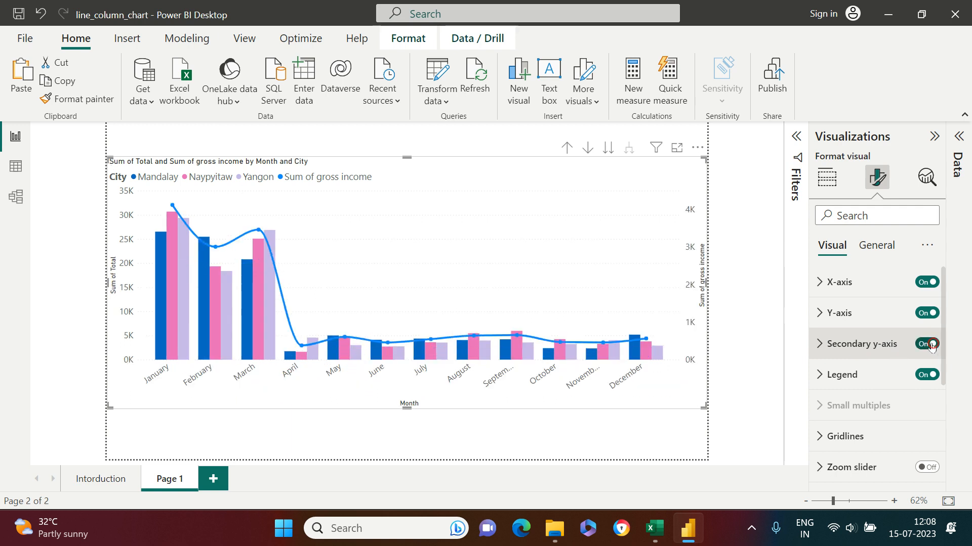